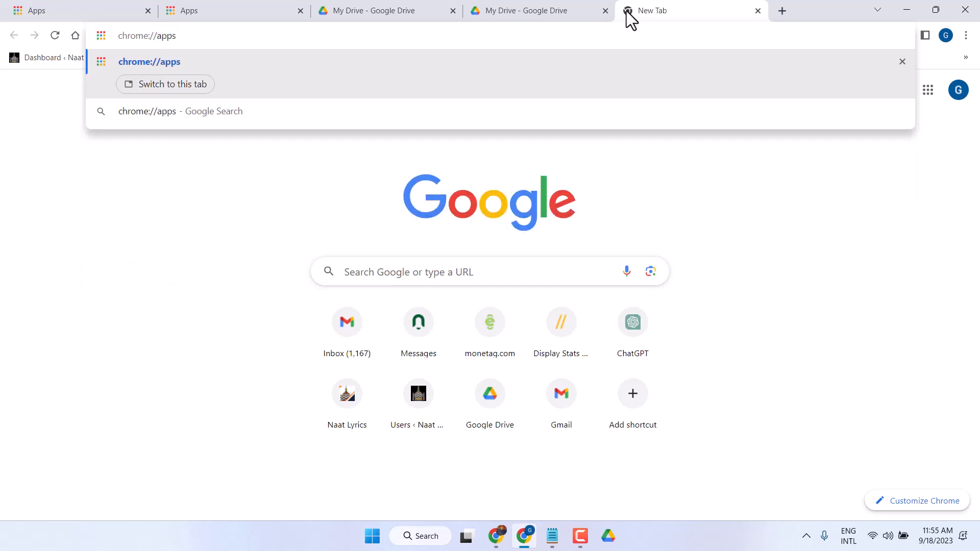
Load chrome://apps and choose Create shortcut from the Google Drive app's menu.
key("Enter")
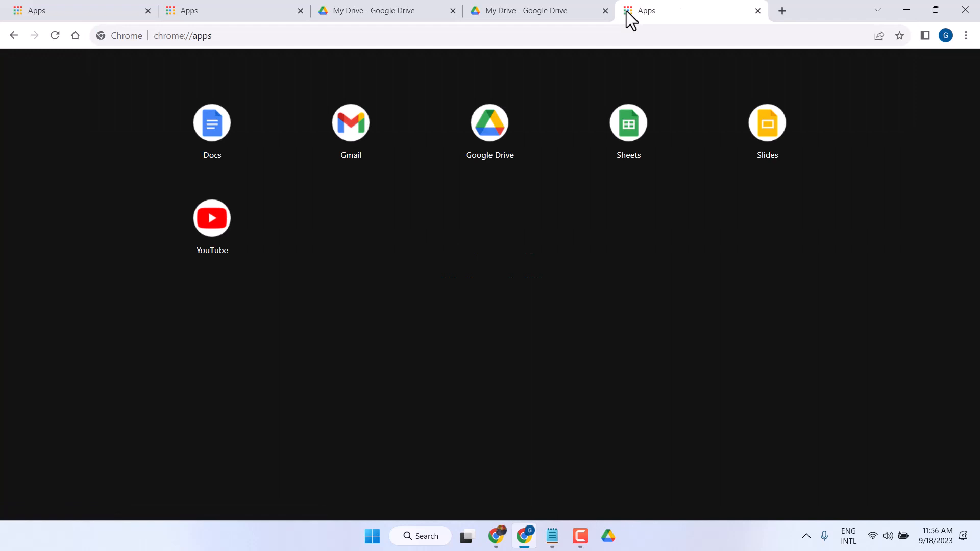
mouse_move(475, 163)
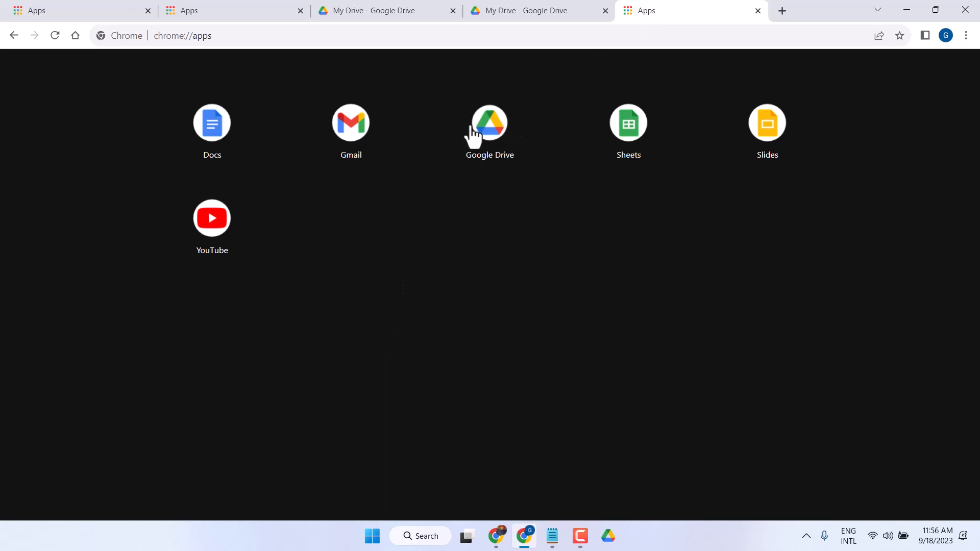
right_click(489, 122)
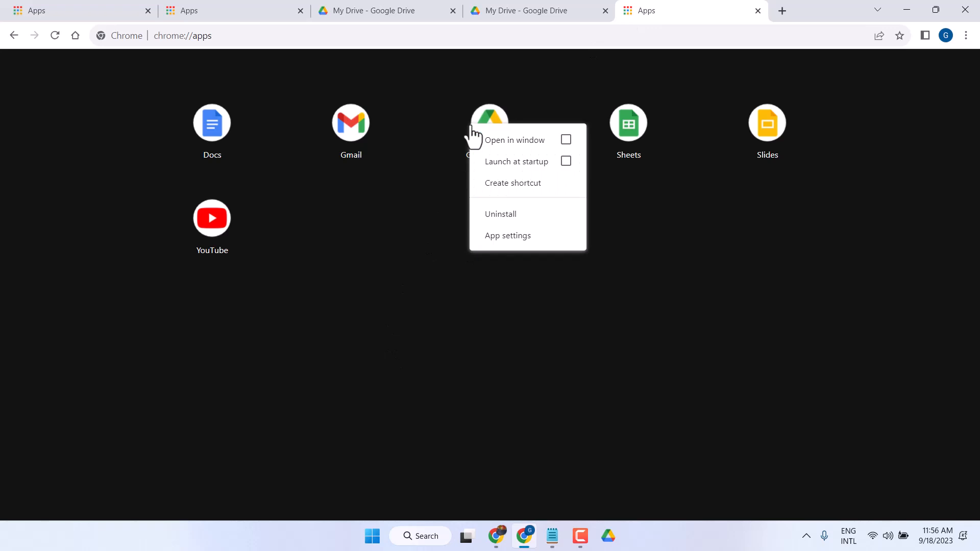
mouse_move(511, 187)
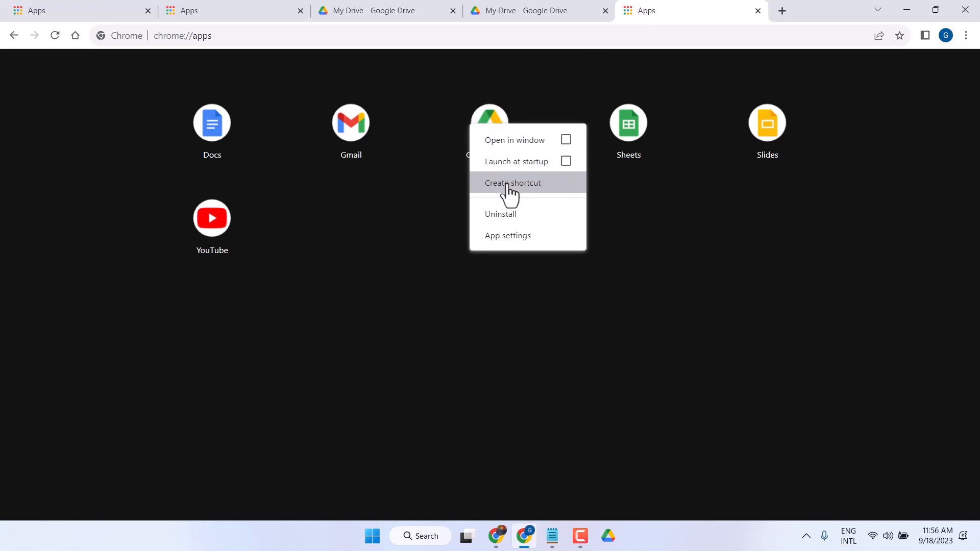
left_click(512, 183)
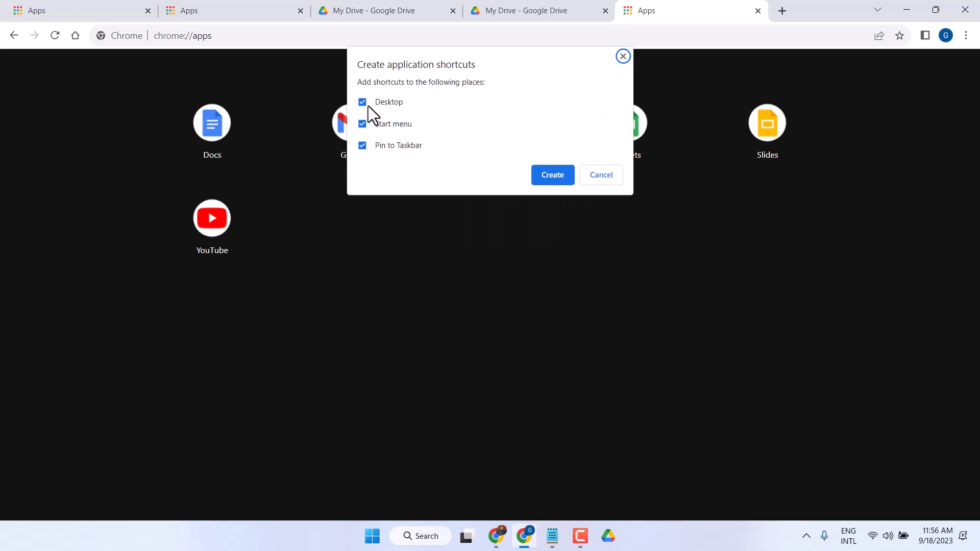
mouse_move(374, 154)
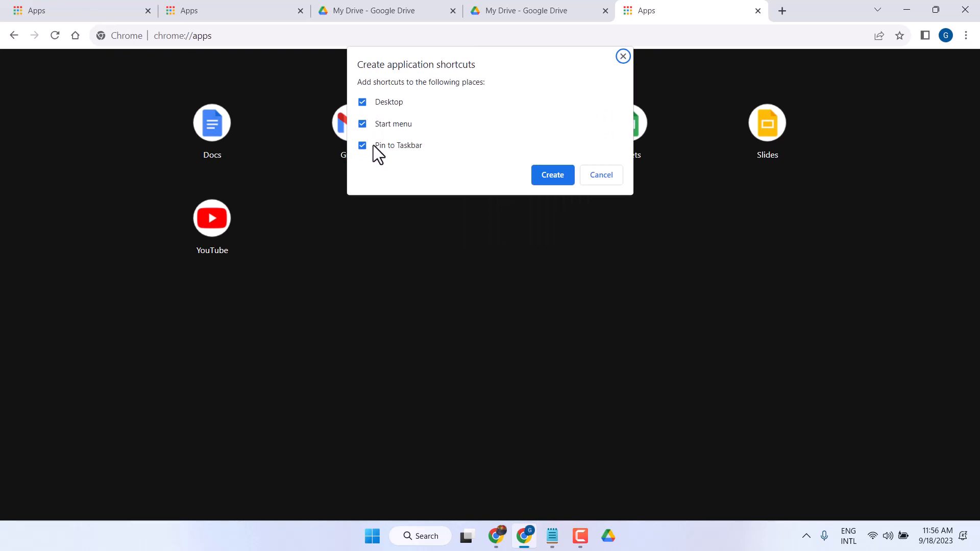
mouse_move(430, 68)
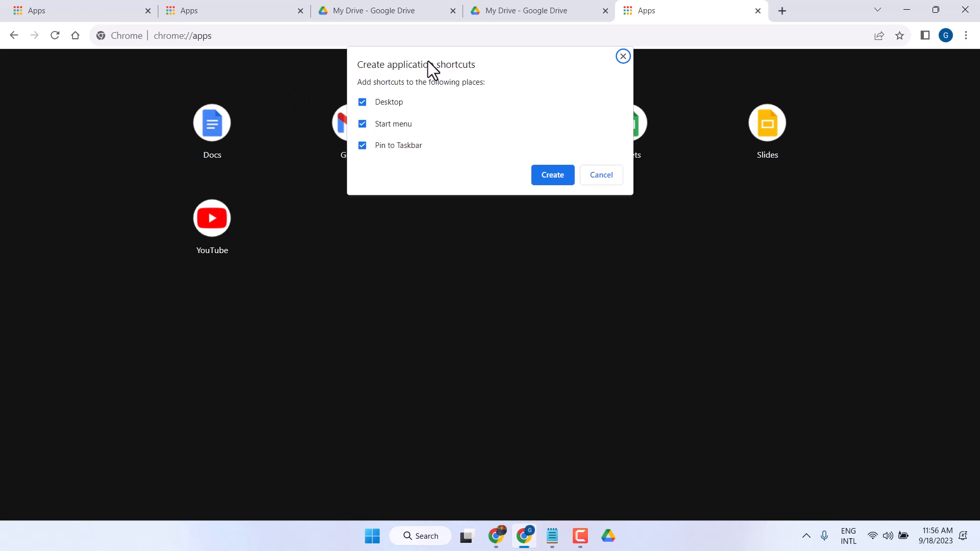
Toggle the Start menu and Taskbar options and create the Google Drive shortcut.
left_click(361, 124)
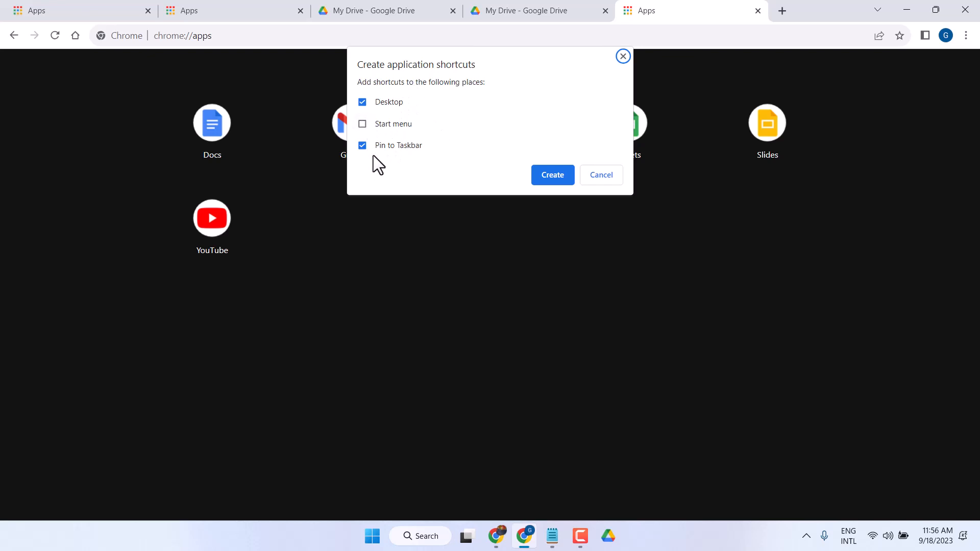
left_click(361, 145)
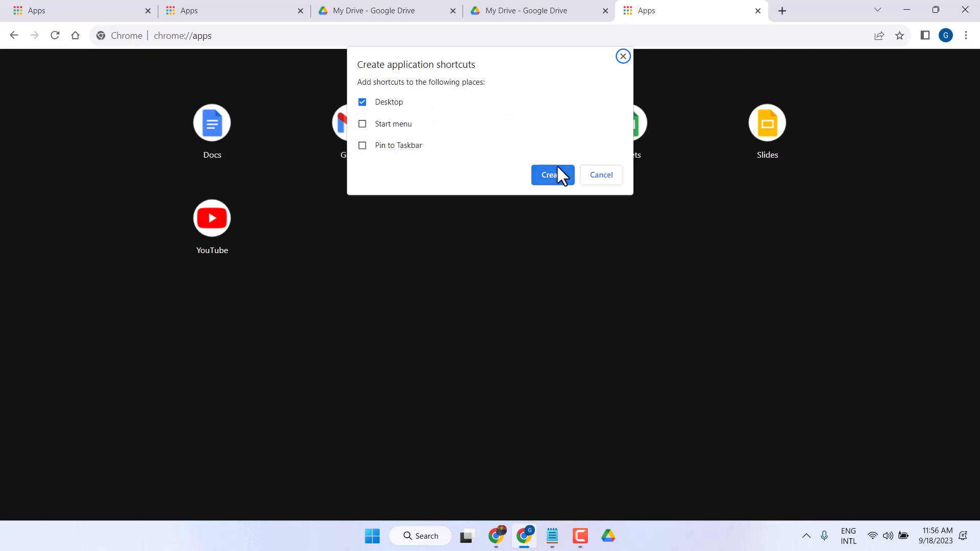
mouse_move(412, 146)
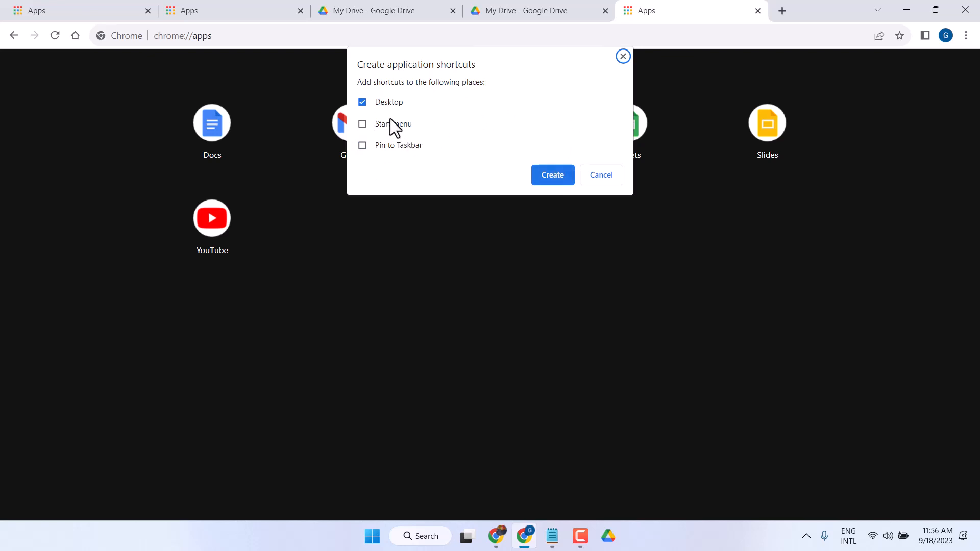
mouse_move(388, 130)
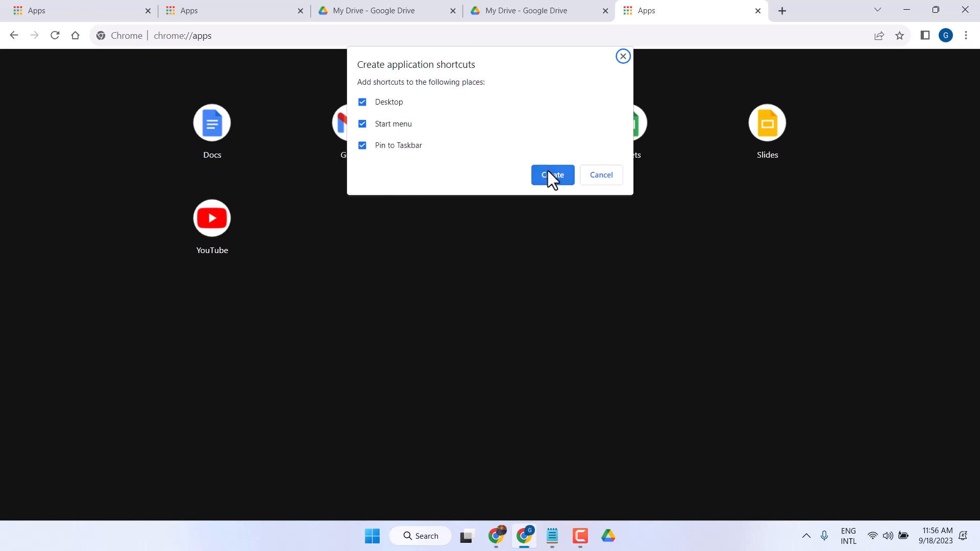
left_click(552, 174)
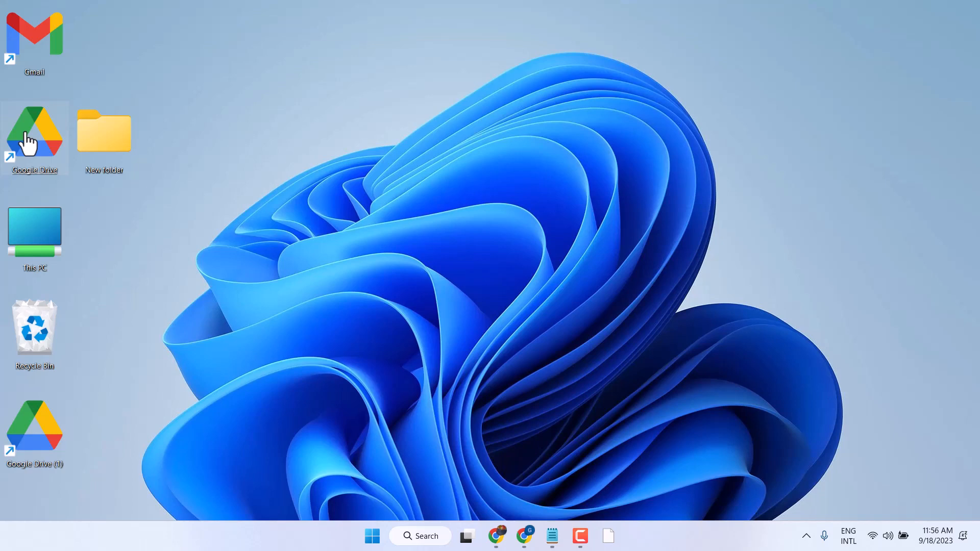
Launch Google Drive from its new desktop shortcut icon.
double_click(34, 138)
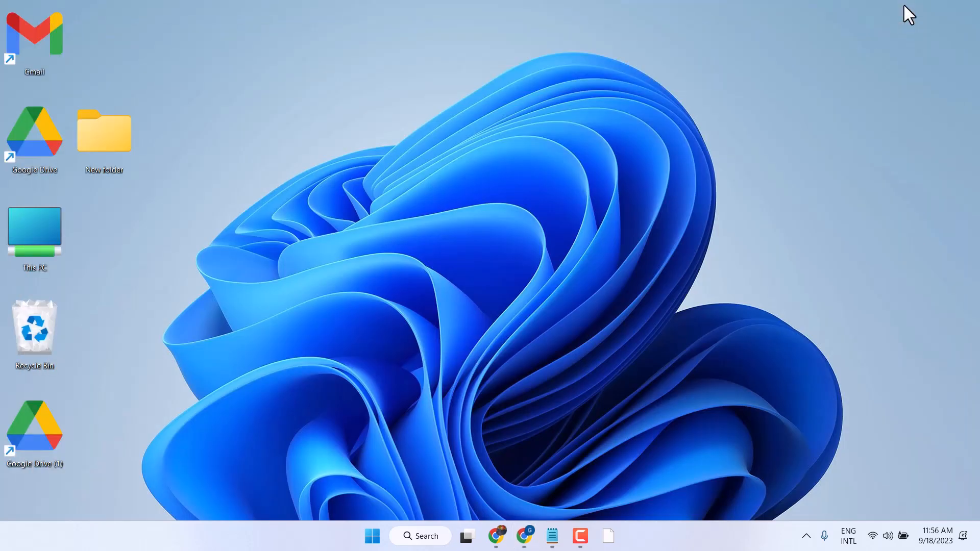
Bring forward the Chrome window where My Drive has opened.
left_click(528, 536)
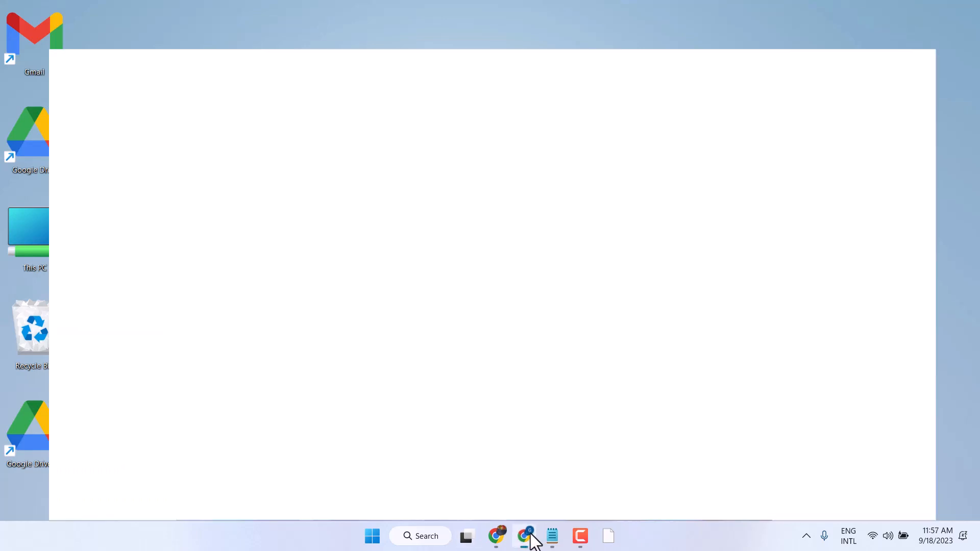
left_click(528, 536)
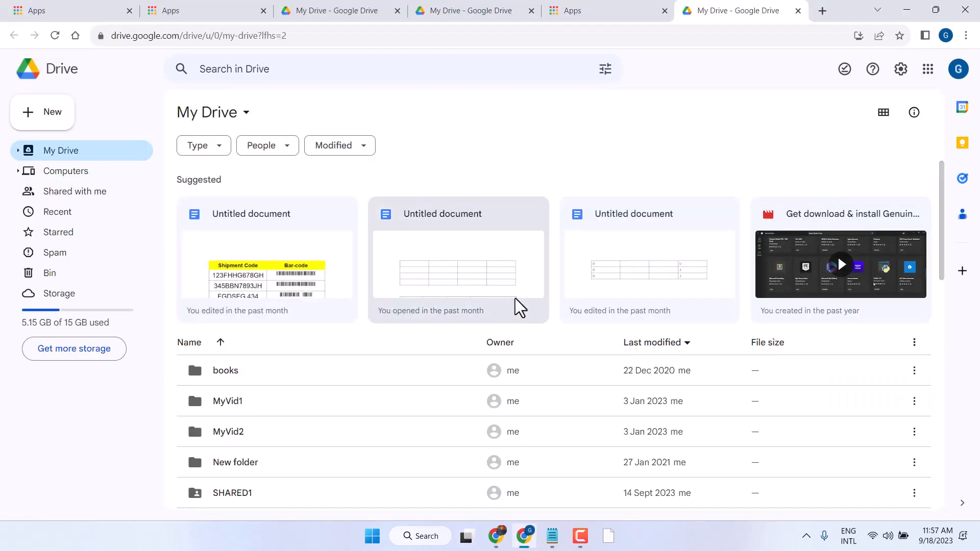